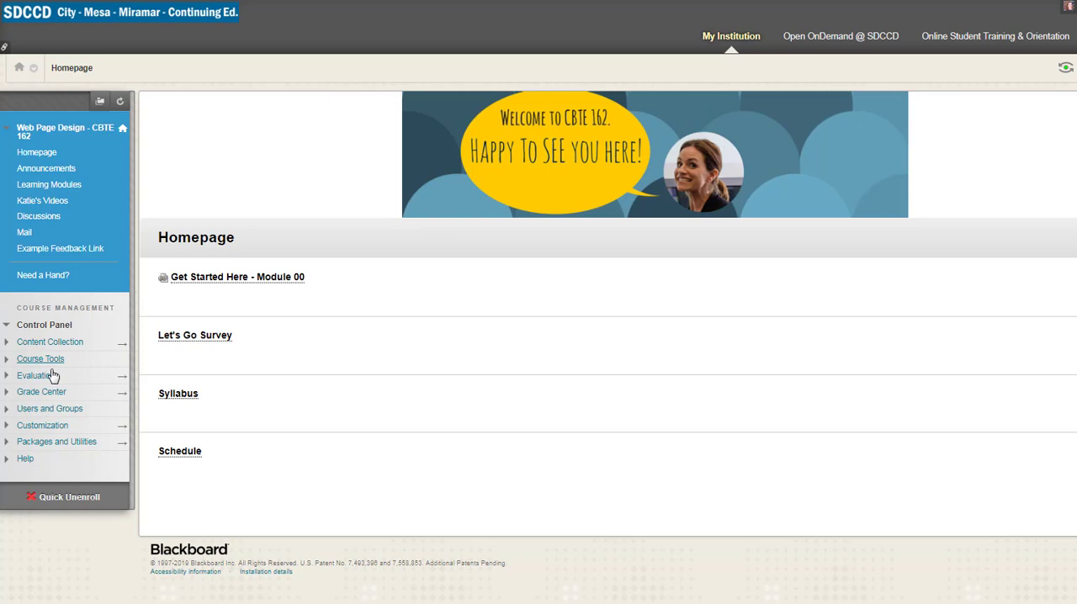
- Reach the Download Grades form from Full Grade Center's Work Offline menu and choose tab-delimited format
{"action": "left_click", "coordinate": [42, 391]}
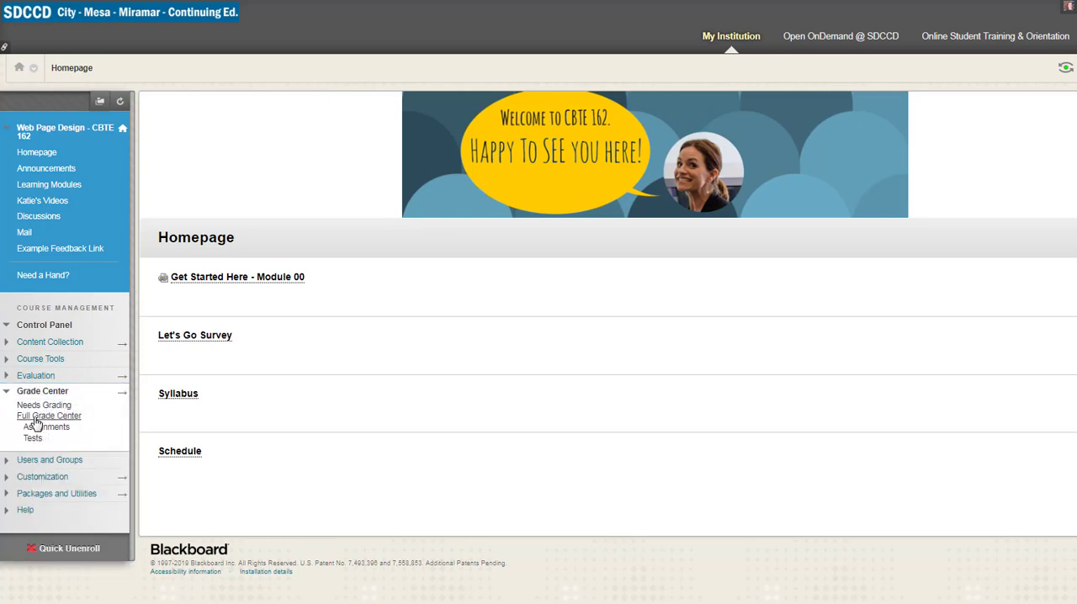
{"action": "left_click", "coordinate": [47, 416]}
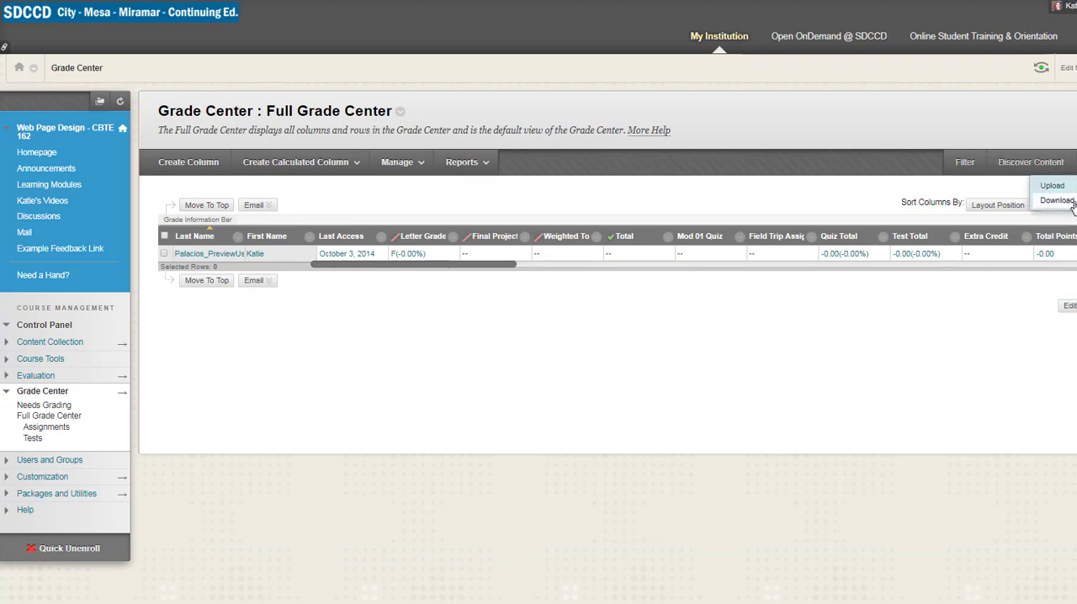
{"action": "left_click", "coordinate": [1057, 200]}
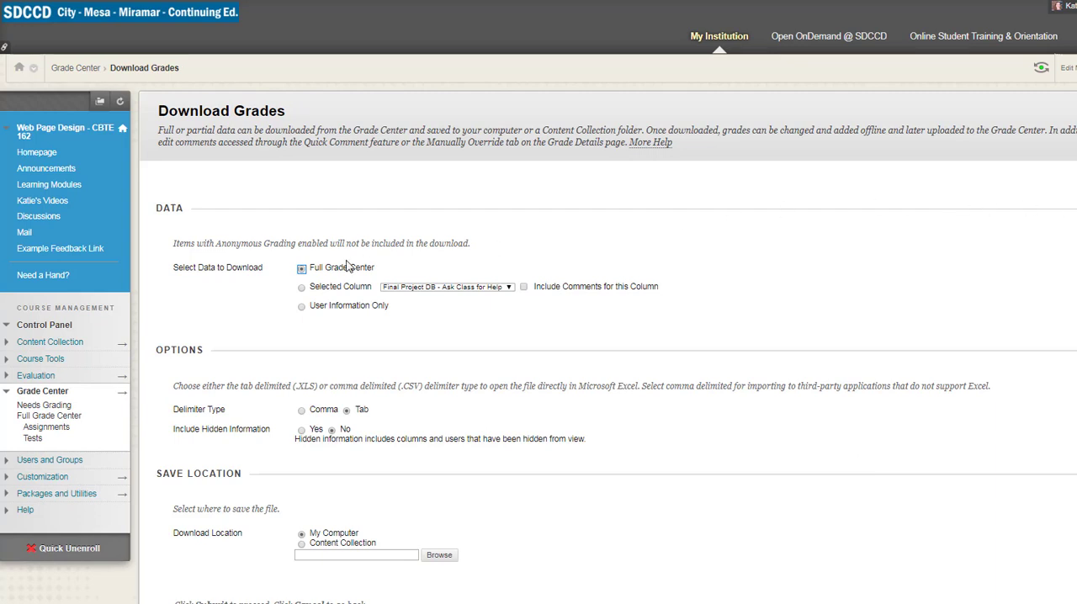
{"action": "mouse_move", "coordinate": [384, 274]}
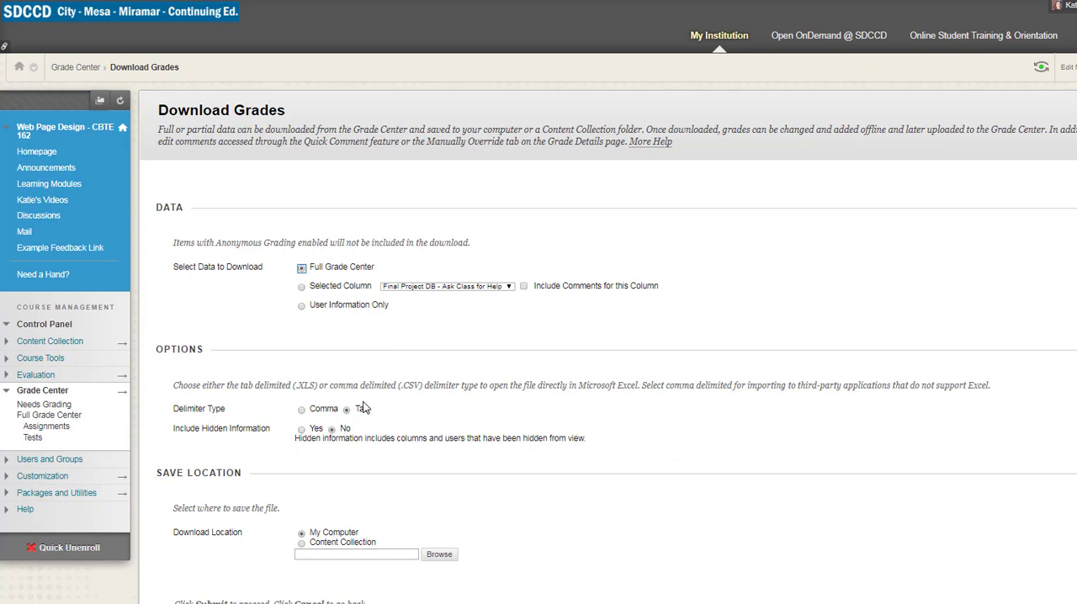
{"action": "left_click", "coordinate": [347, 409]}
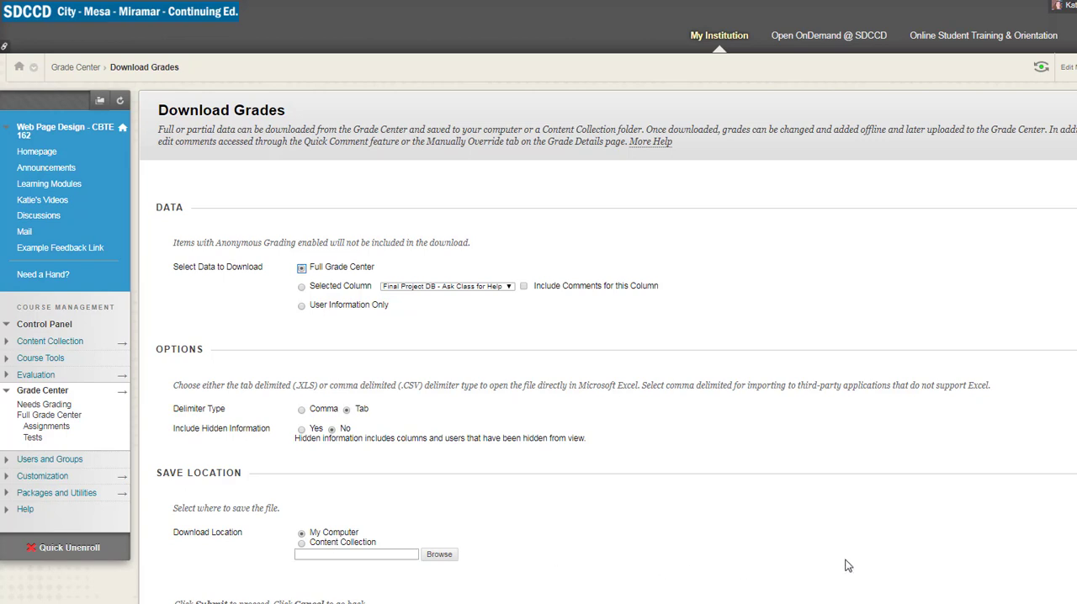
{"action": "mouse_move", "coordinate": [643, 596]}
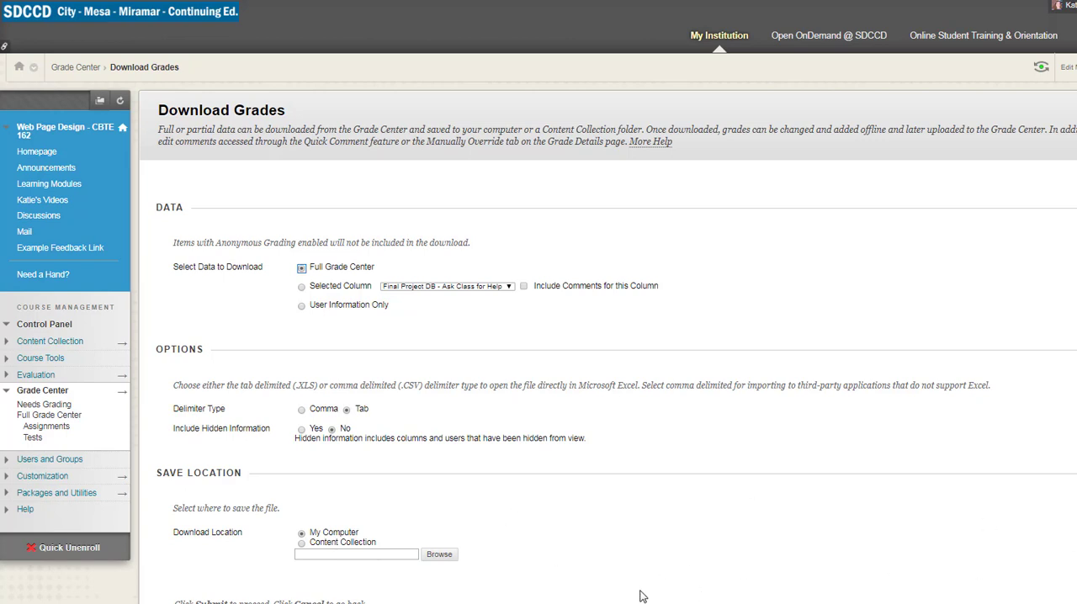
{"action": "mouse_move", "coordinate": [417, 387]}
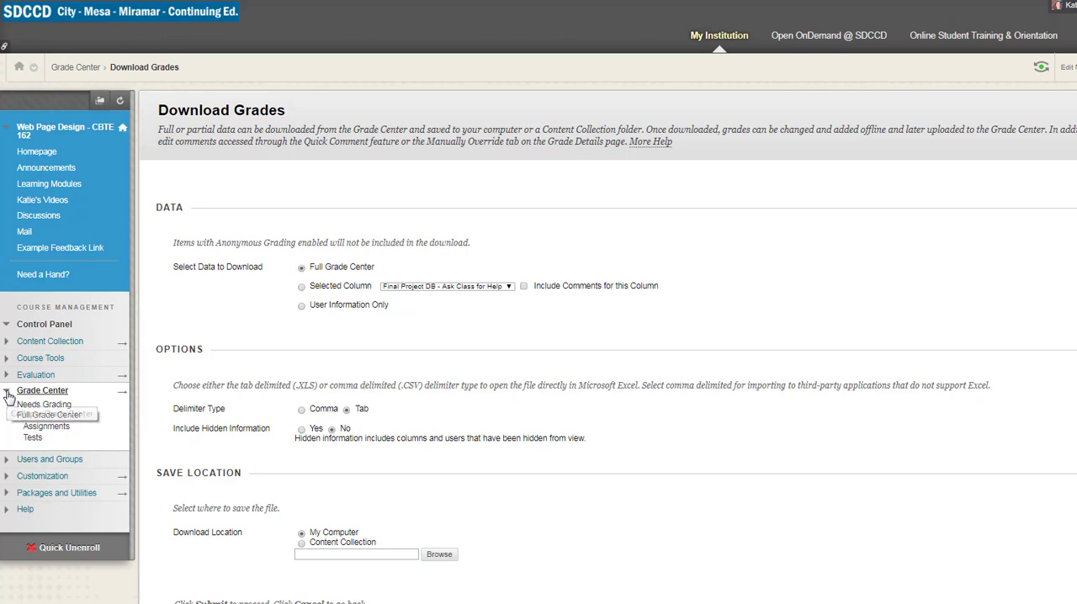
{"action": "left_click", "coordinate": [51, 340]}
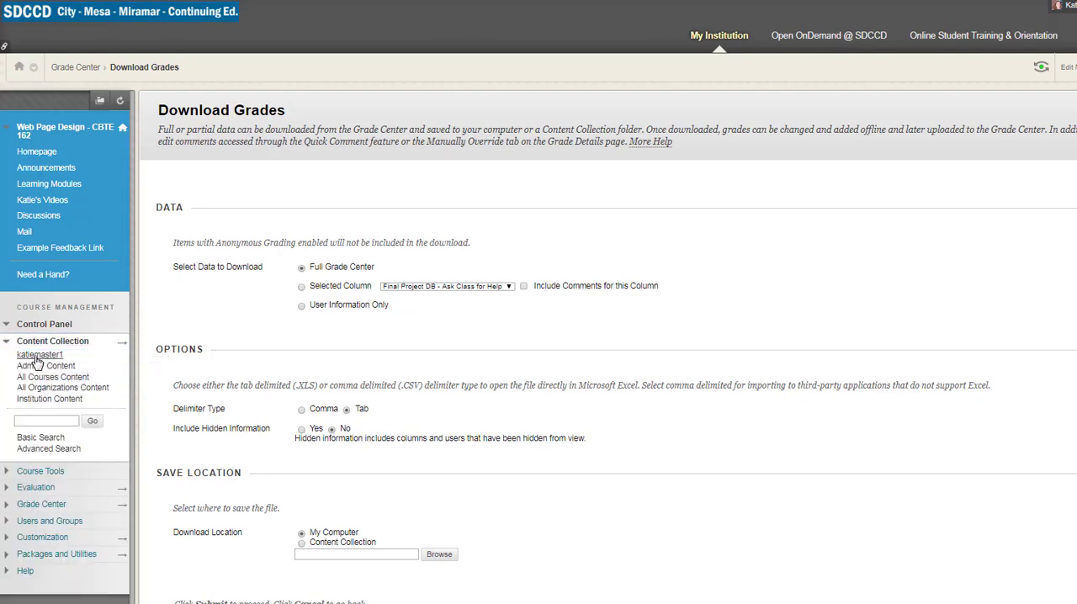
{"action": "left_click", "coordinate": [40, 353]}
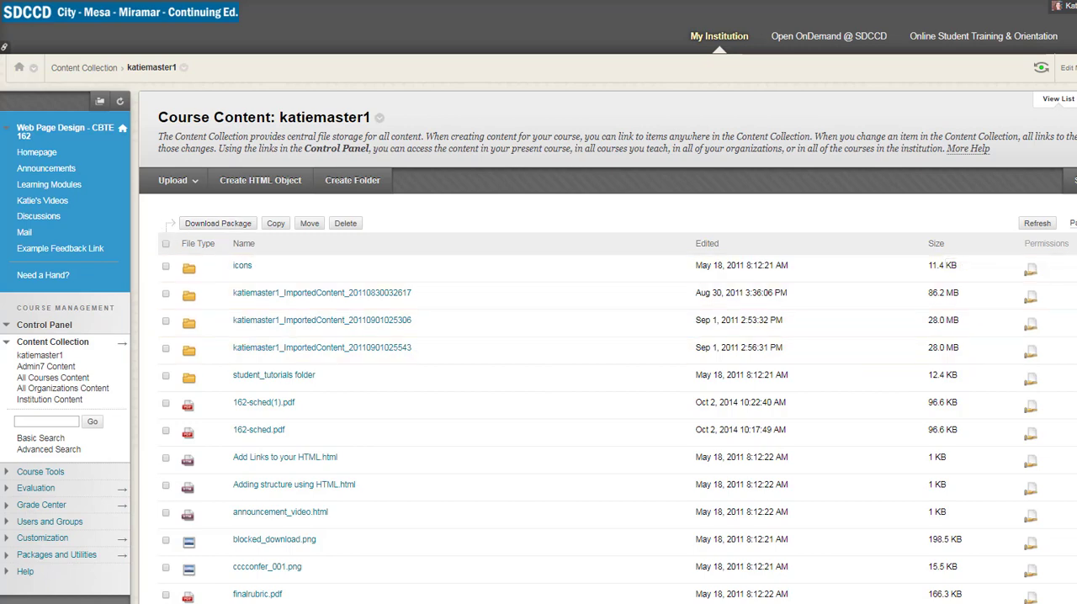
{"action": "scroll", "scroll_direction": "down", "scroll_amount": 3}
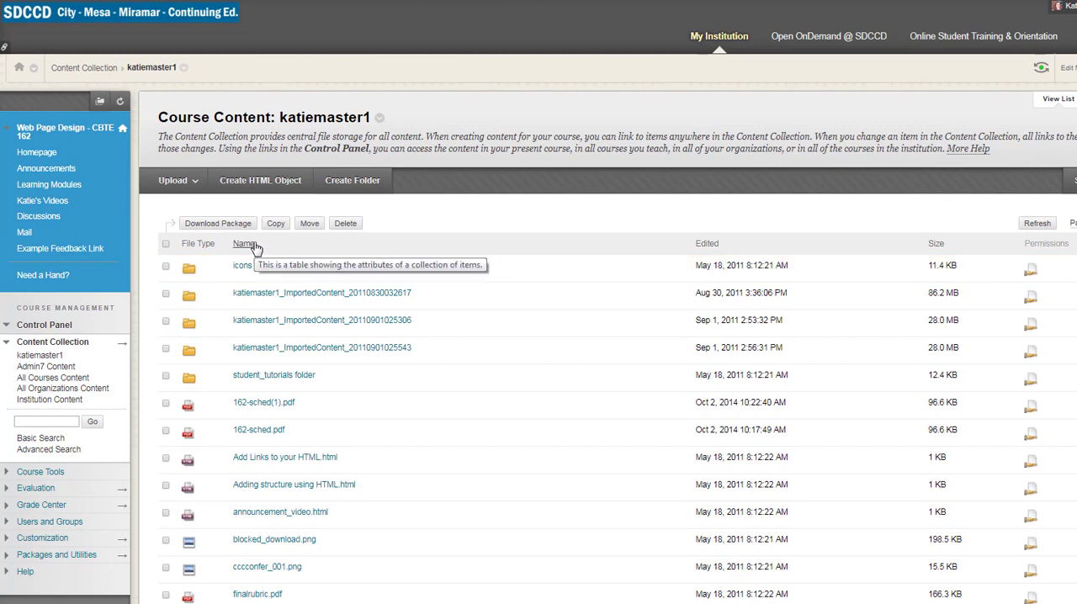
{"action": "scroll", "scroll_direction": "down", "scroll_amount": 3}
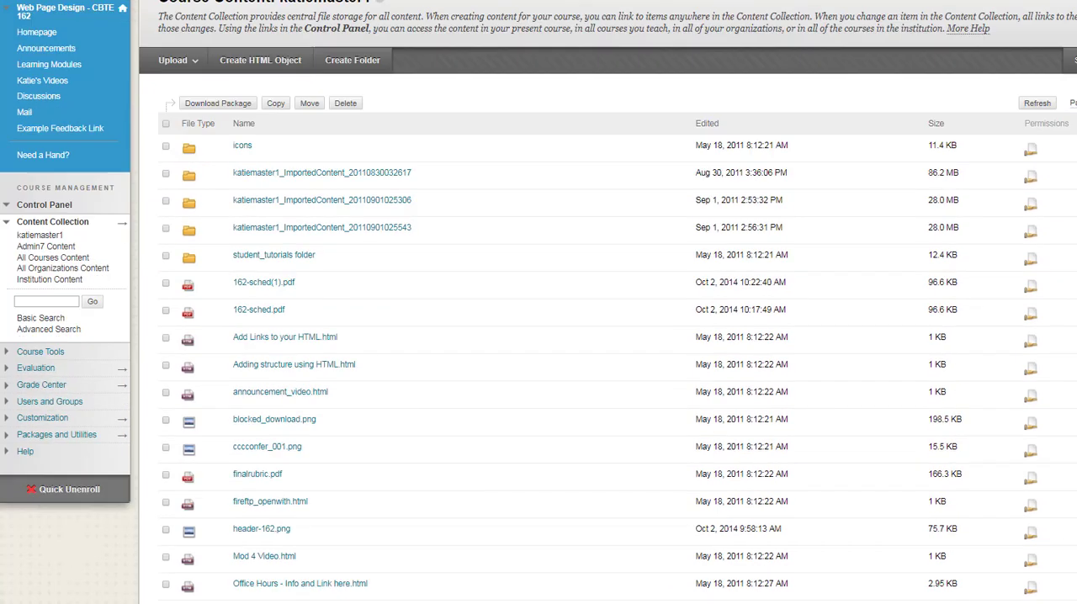
{"action": "scroll", "scroll_direction": "down", "scroll_amount": 3}
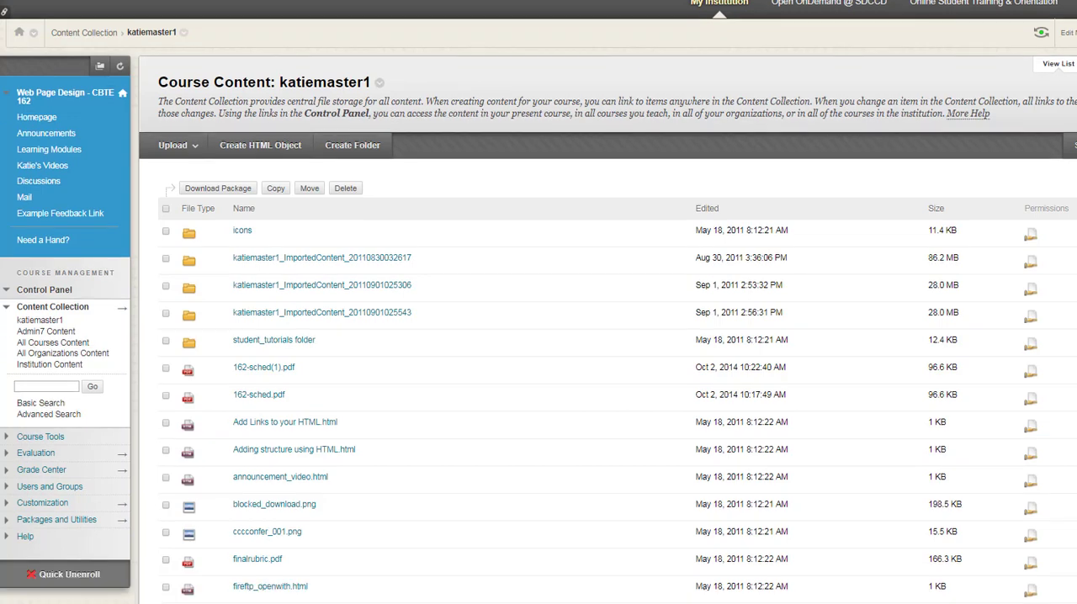
{"action": "scroll", "scroll_direction": "down", "scroll_amount": 3}
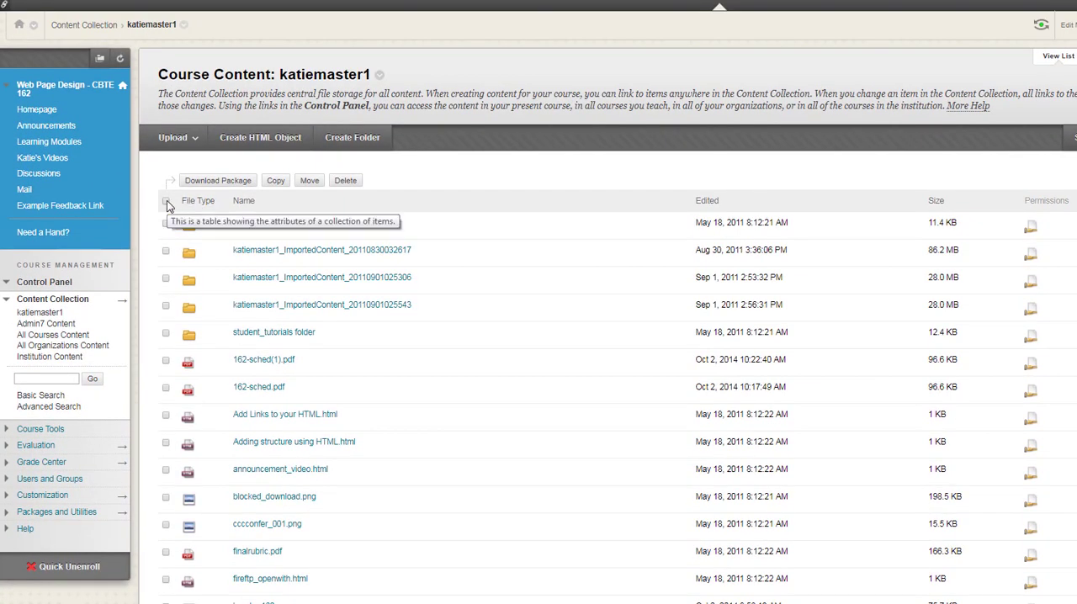
- Mark every listed file and folder and download them as one package
{"action": "left_click", "coordinate": [165, 202]}
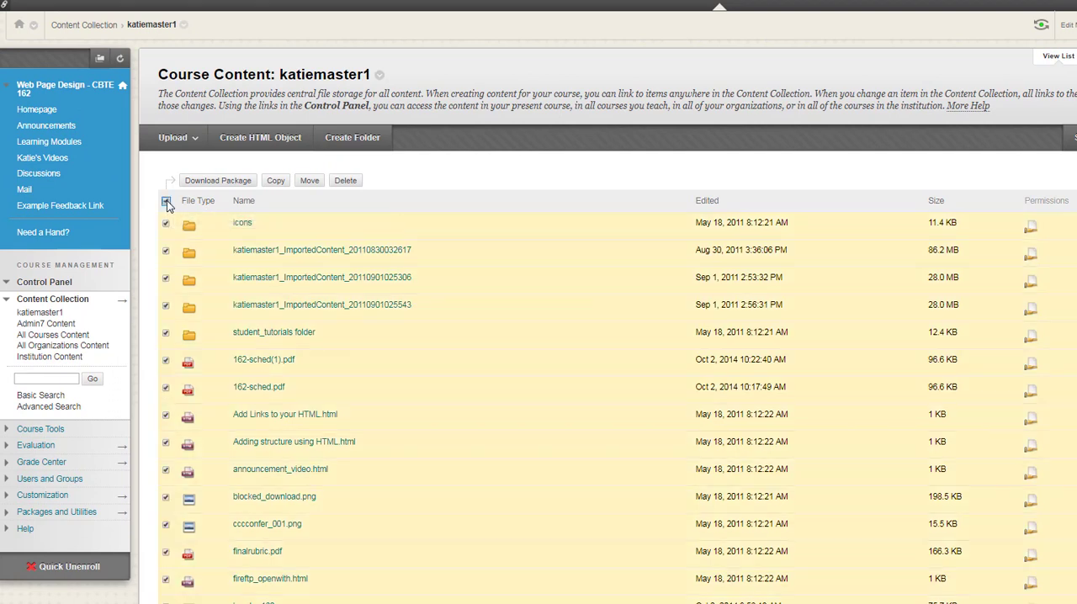
{"action": "mouse_move", "coordinate": [172, 190]}
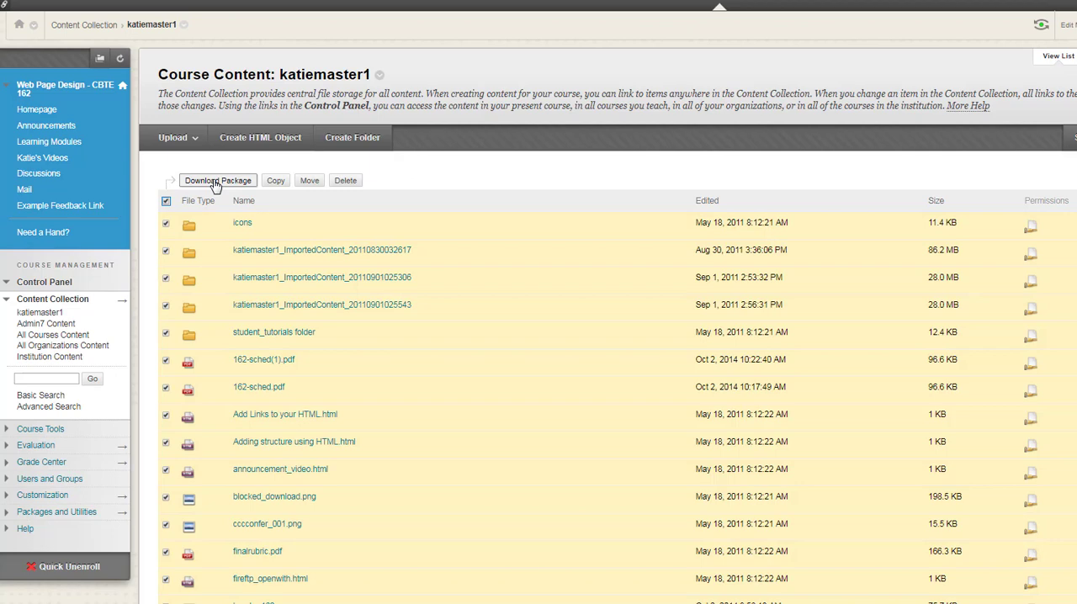
{"action": "left_click", "coordinate": [165, 200]}
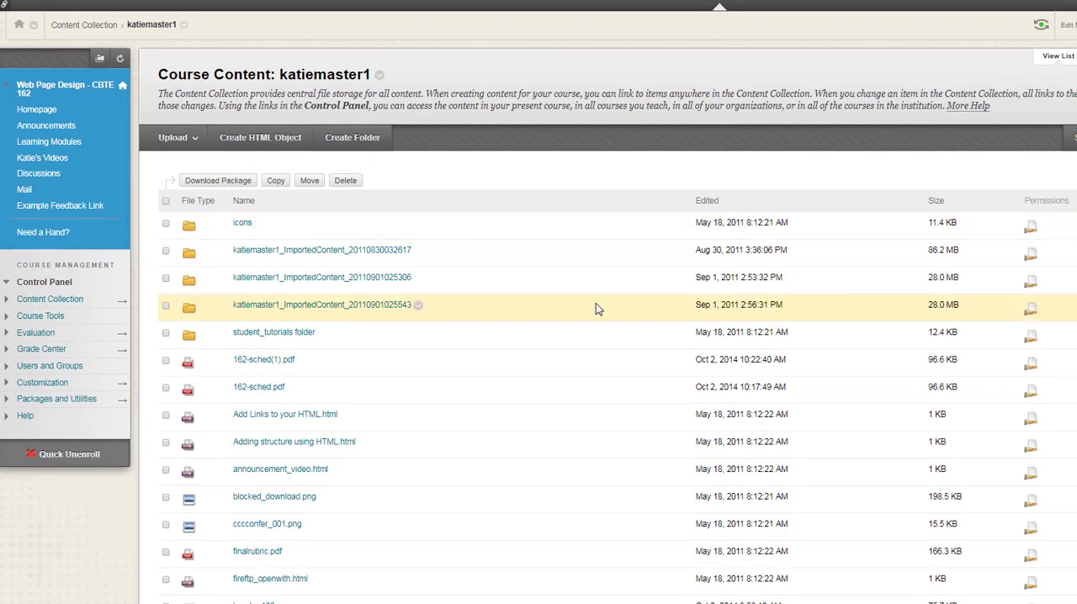
{"action": "left_click", "coordinate": [50, 300]}
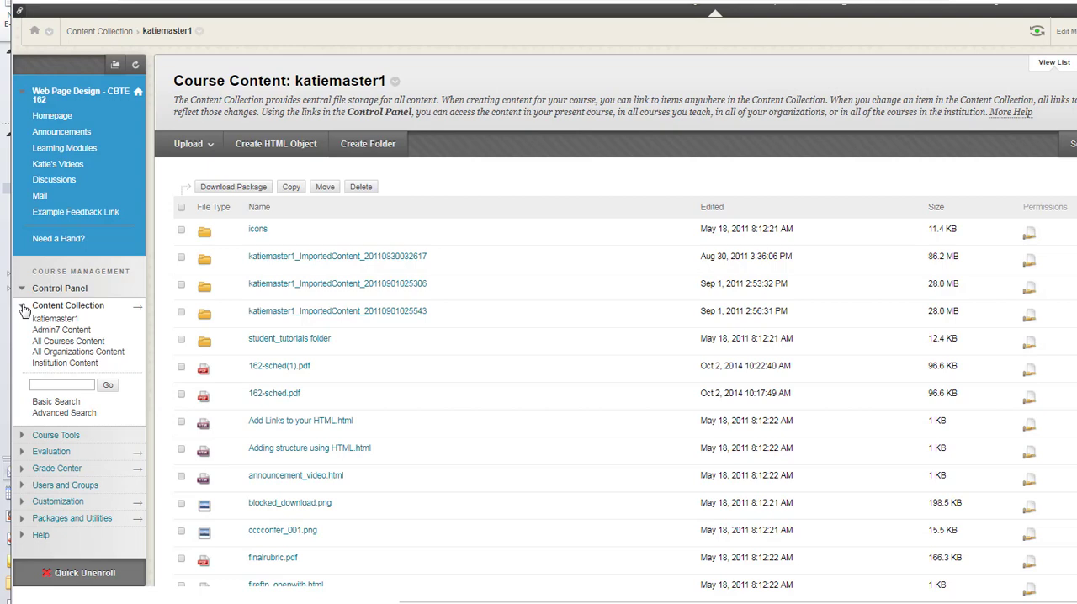
- Reach Export/Archive Course under Packages and Utilities and review the materials the export could include
{"action": "left_click", "coordinate": [64, 306]}
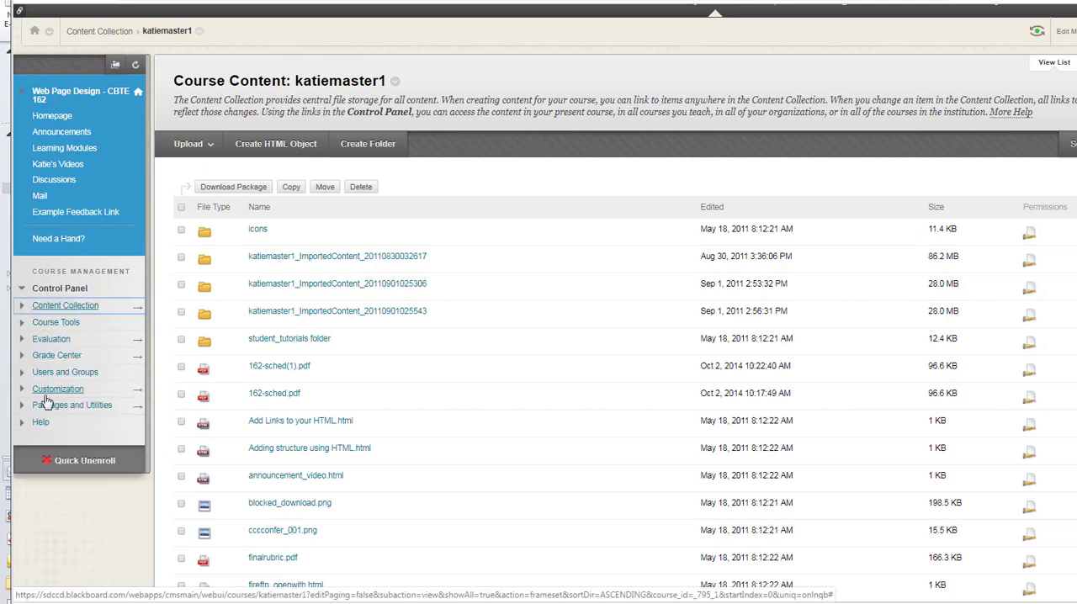
{"action": "left_click", "coordinate": [74, 404]}
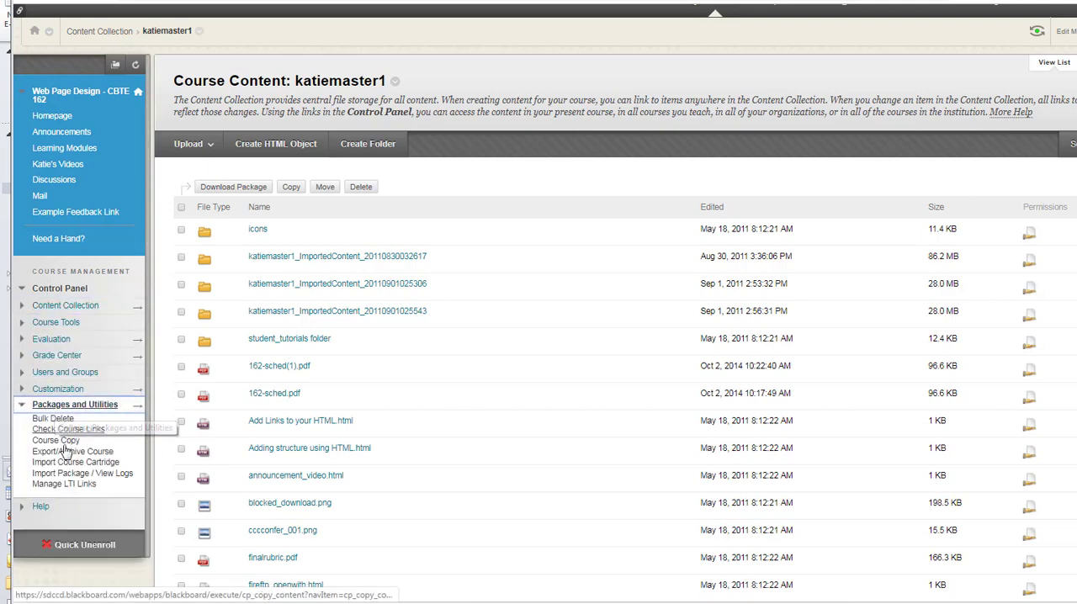
{"action": "left_click", "coordinate": [72, 451]}
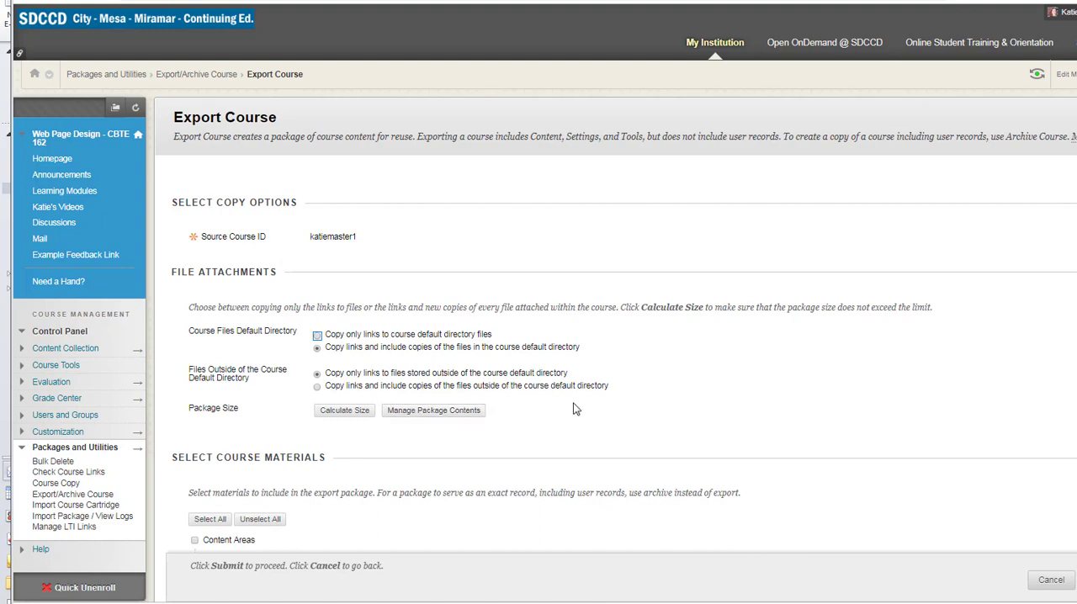
{"action": "scroll", "scroll_direction": "down", "scroll_amount": 3}
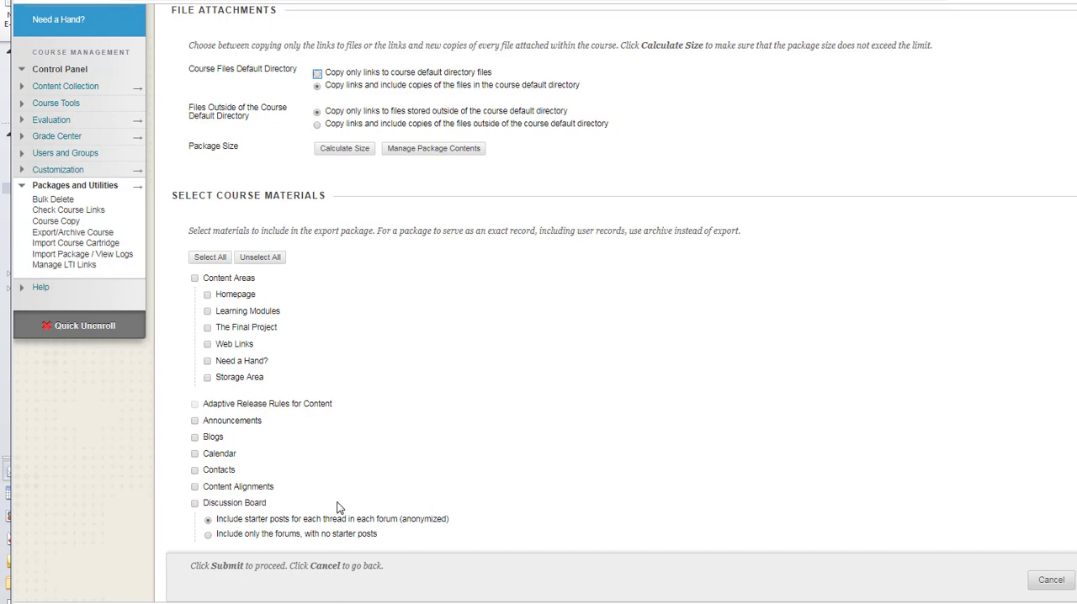
{"action": "scroll", "scroll_direction": "down", "scroll_amount": 3}
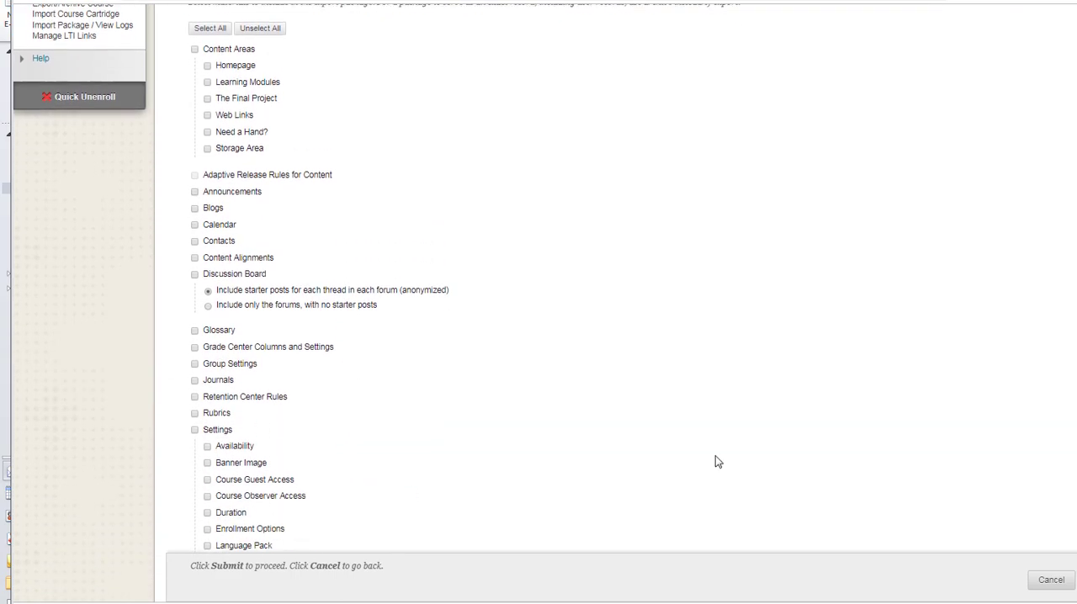
{"action": "scroll", "scroll_direction": "down", "scroll_amount": 3}
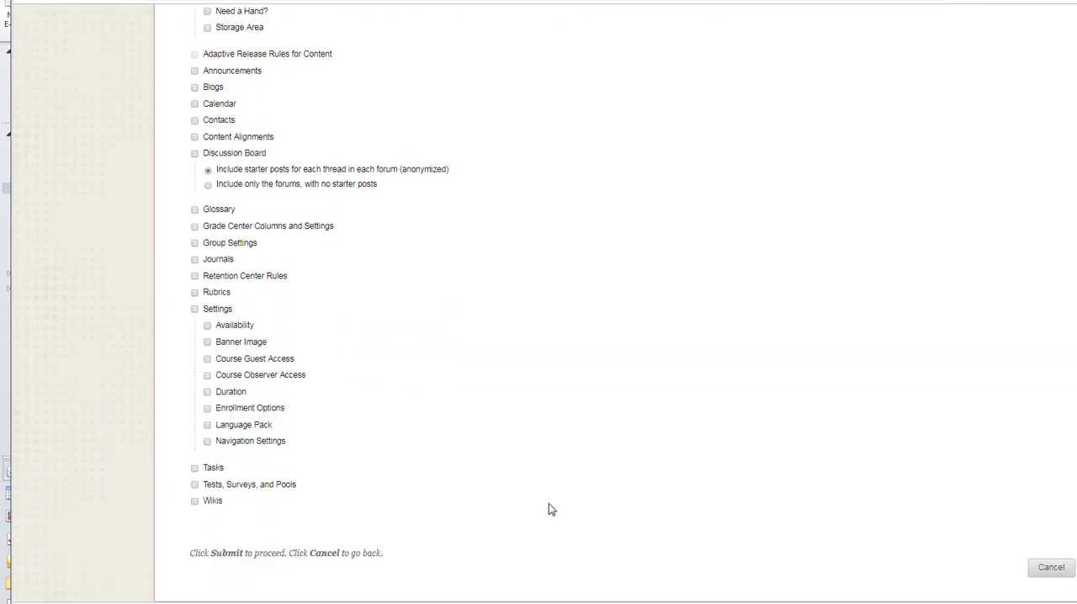
{"action": "scroll", "scroll_direction": "up", "scroll_amount": 3}
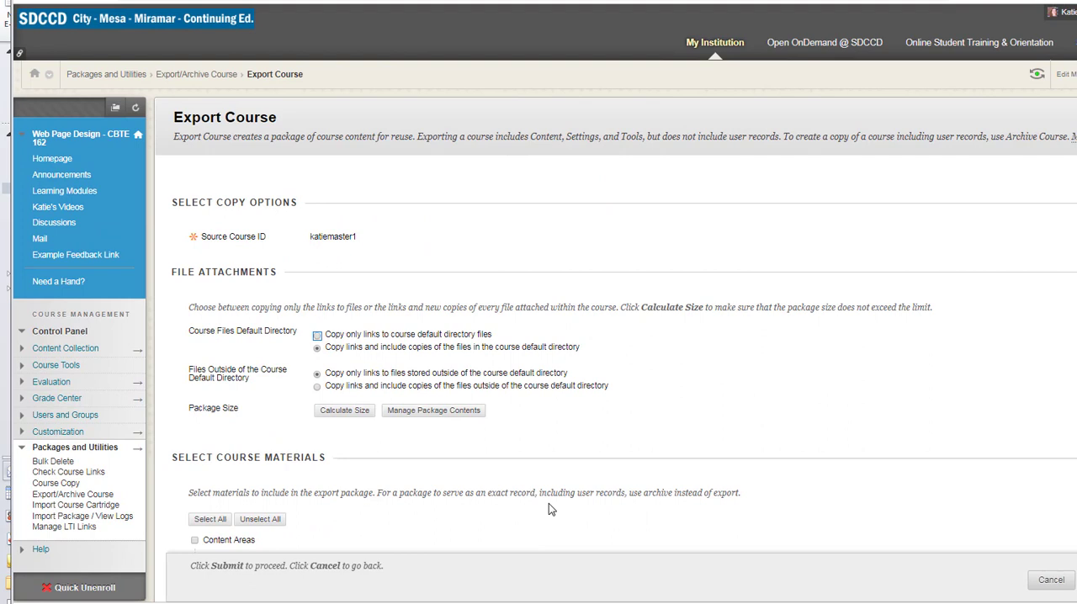
{"action": "mouse_move", "coordinate": [434, 481]}
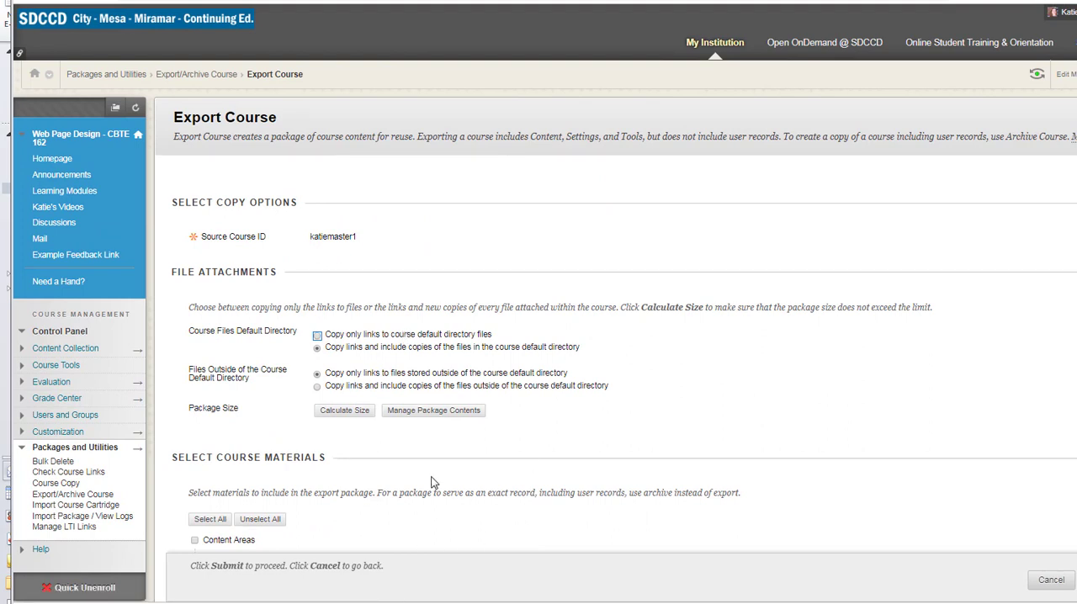
{"action": "mouse_move", "coordinate": [438, 538]}
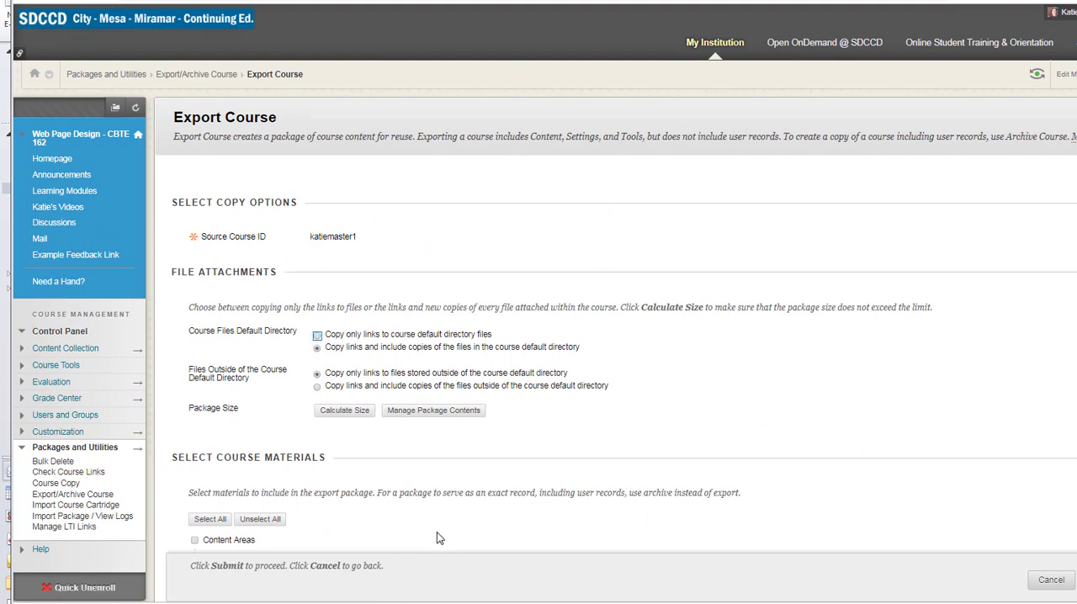